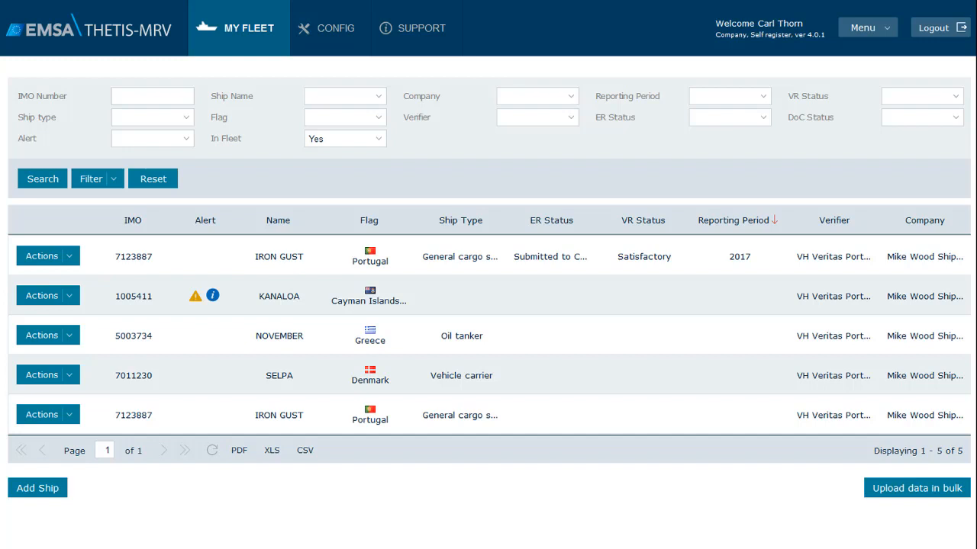
Go to the SUPPORT section to reach the bulk upload training material
{"action": "left_click", "coordinate": [412, 28]}
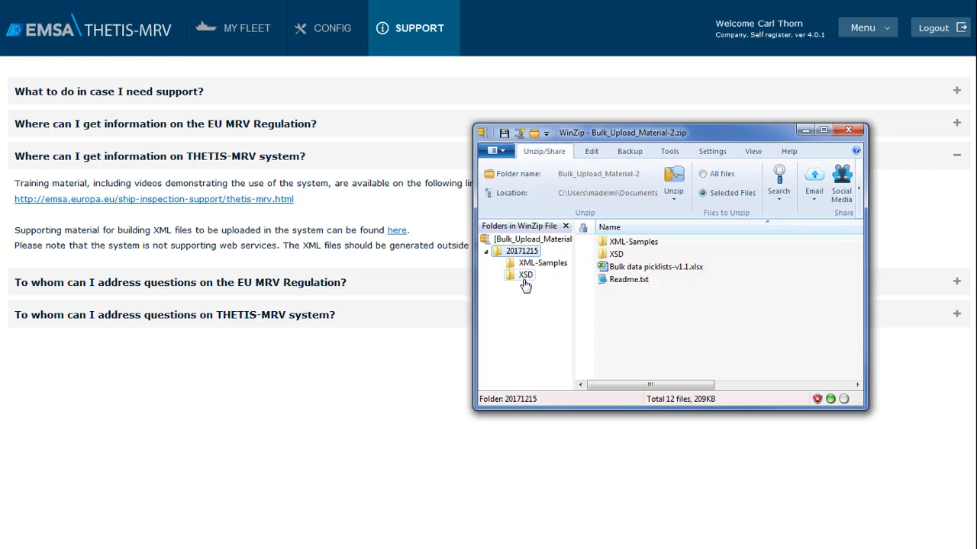
{"action": "left_click", "coordinate": [543, 263]}
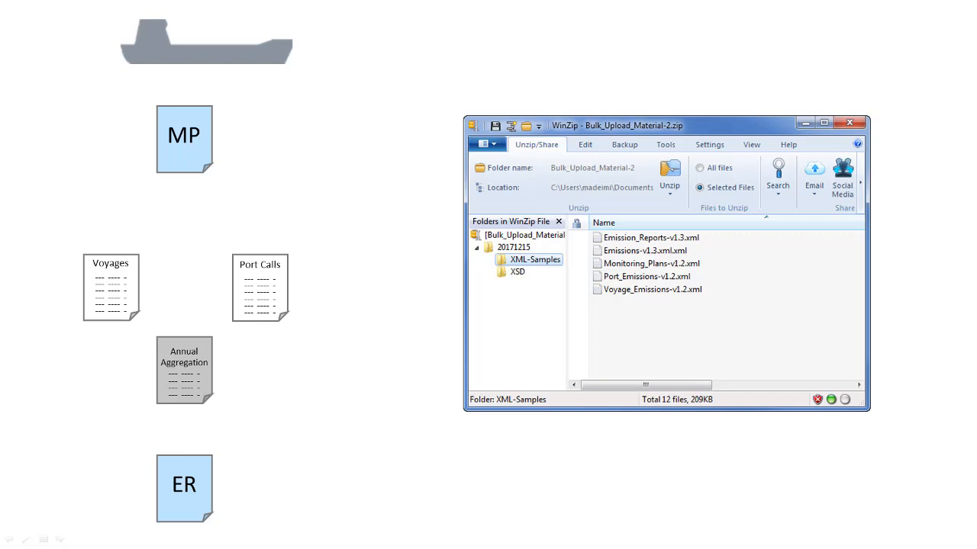
{"action": "left_click", "coordinate": [650, 262]}
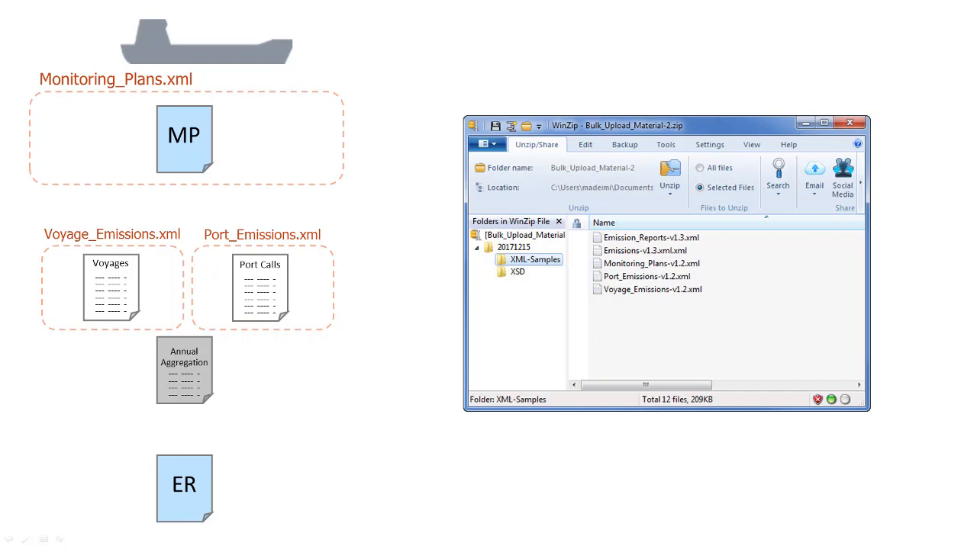
{"action": "left_click", "coordinate": [644, 250]}
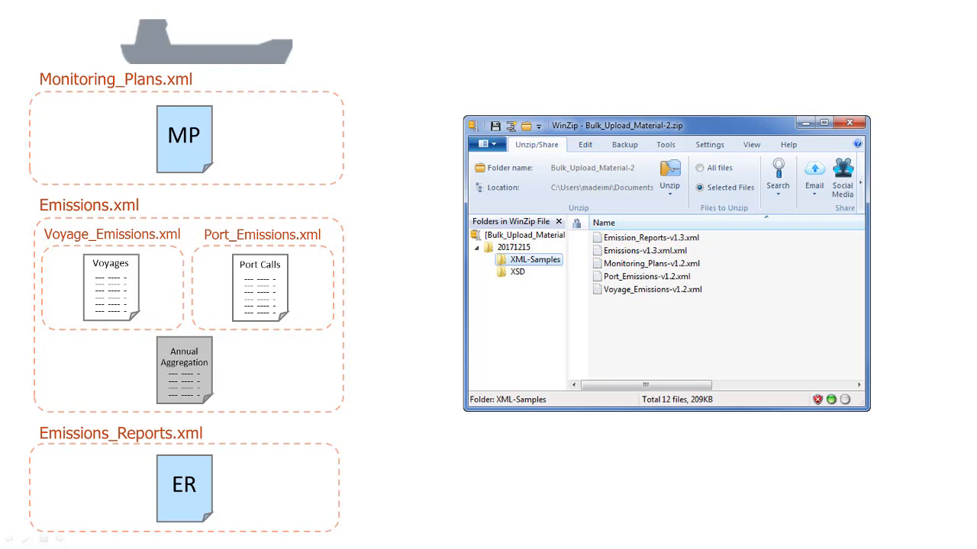
{"action": "left_click", "coordinate": [650, 238]}
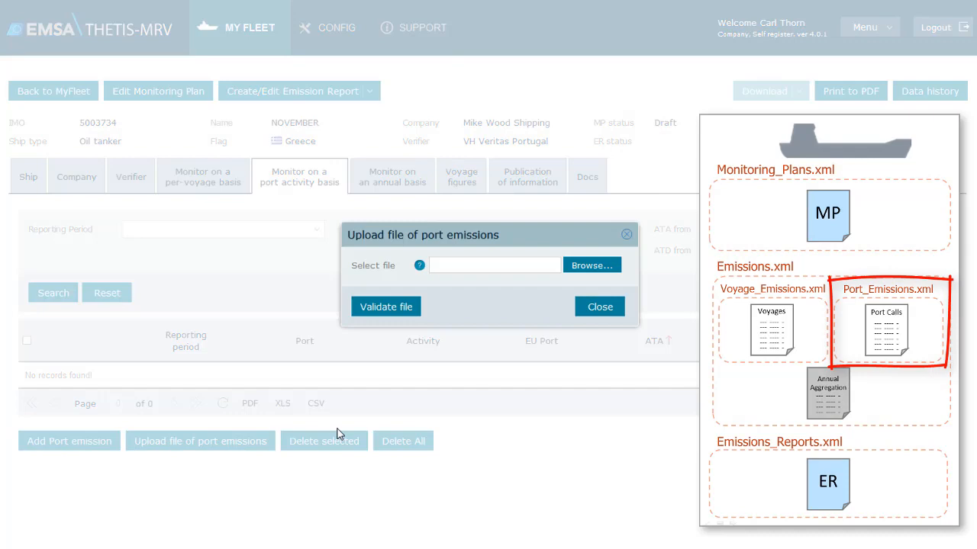
Start a bulk data upload and choose CO2 Emissions as the data type
{"action": "left_click", "coordinate": [240, 28]}
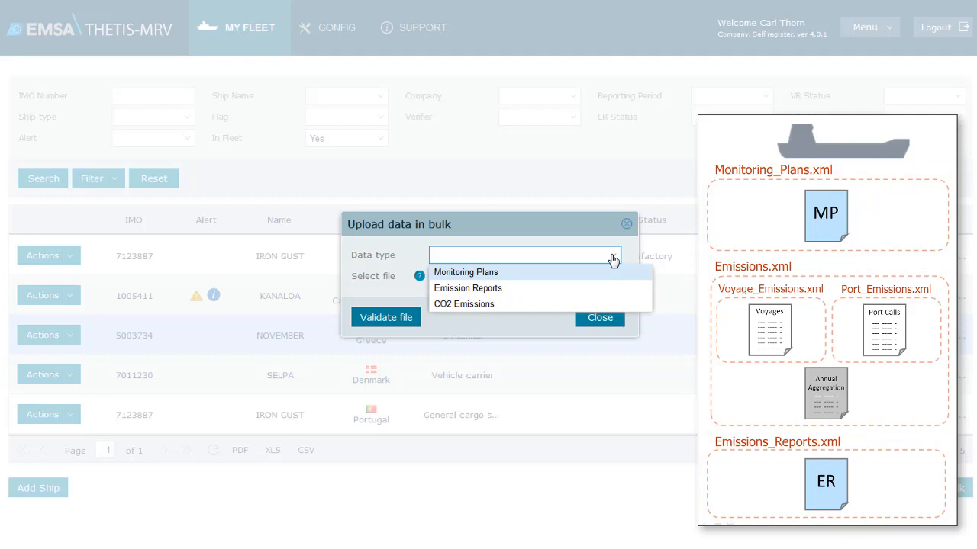
{"action": "mouse_move", "coordinate": [604, 309]}
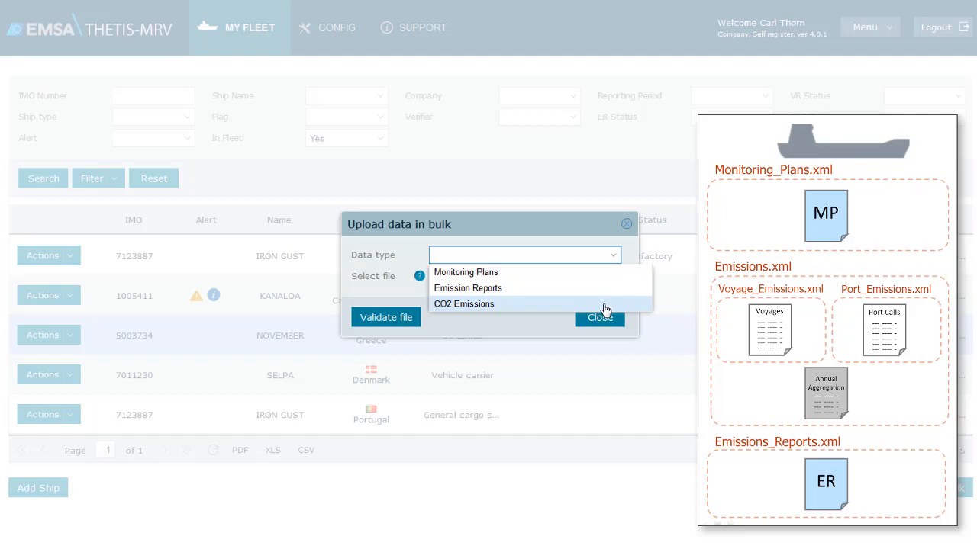
{"action": "left_click", "coordinate": [464, 304]}
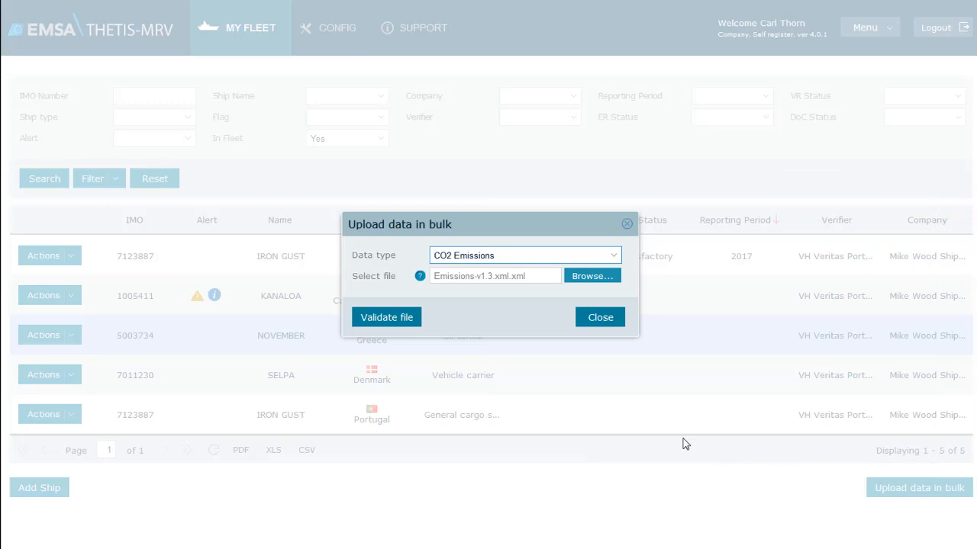
{"action": "left_click", "coordinate": [386, 316]}
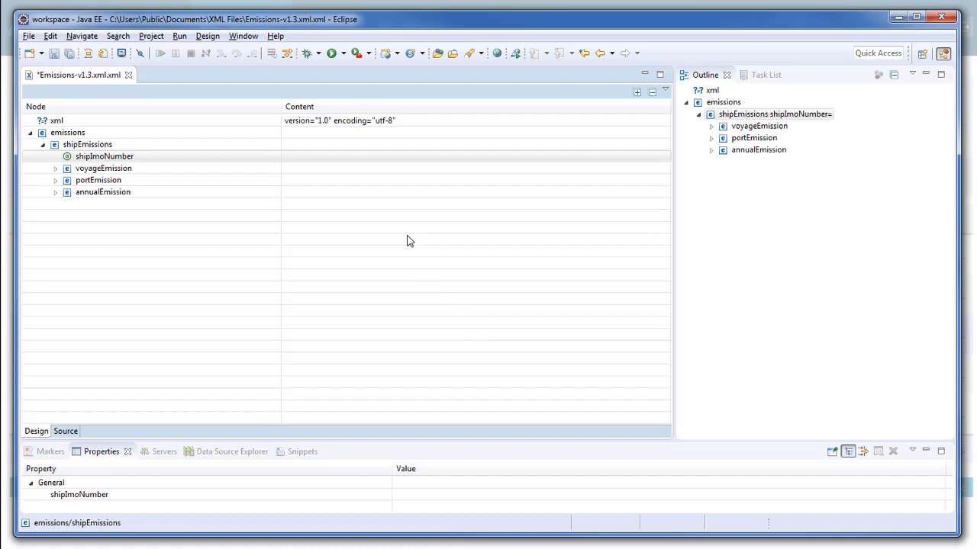
Set the sample's shipImoNumber to 5003734 and commit the value
{"action": "type", "text": "5003734"}
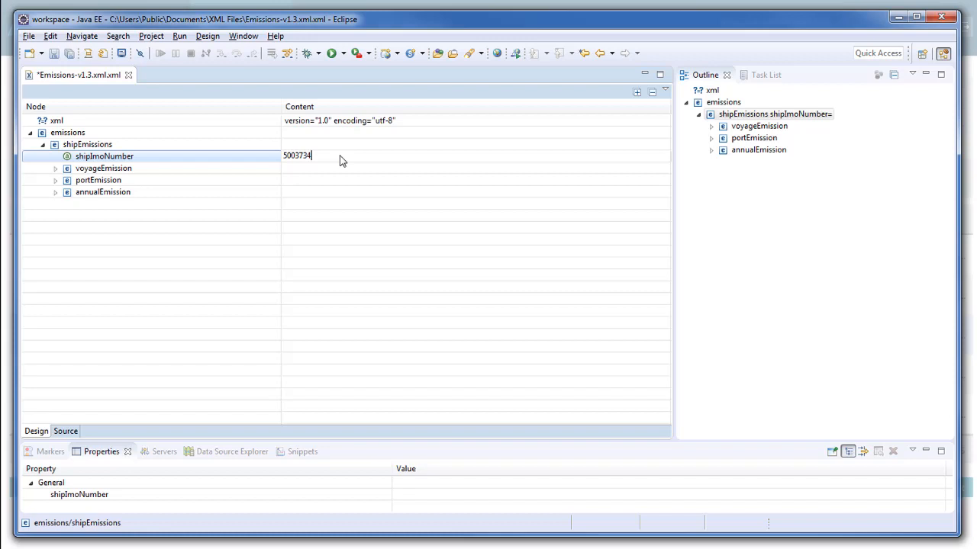
{"action": "left_click", "coordinate": [55, 168]}
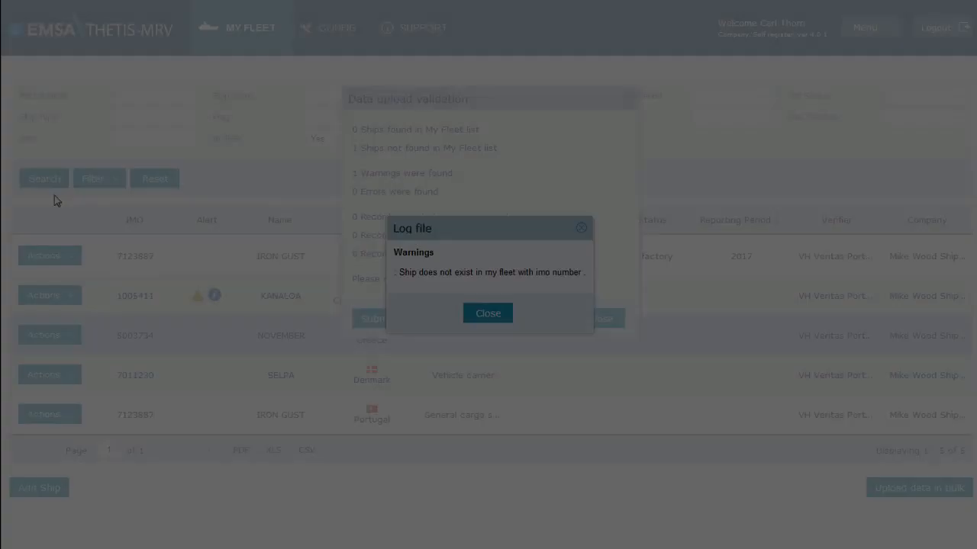
Dismiss the warning log and validate the corrected Emissions-v1.3.xml again
{"action": "left_click", "coordinate": [487, 313]}
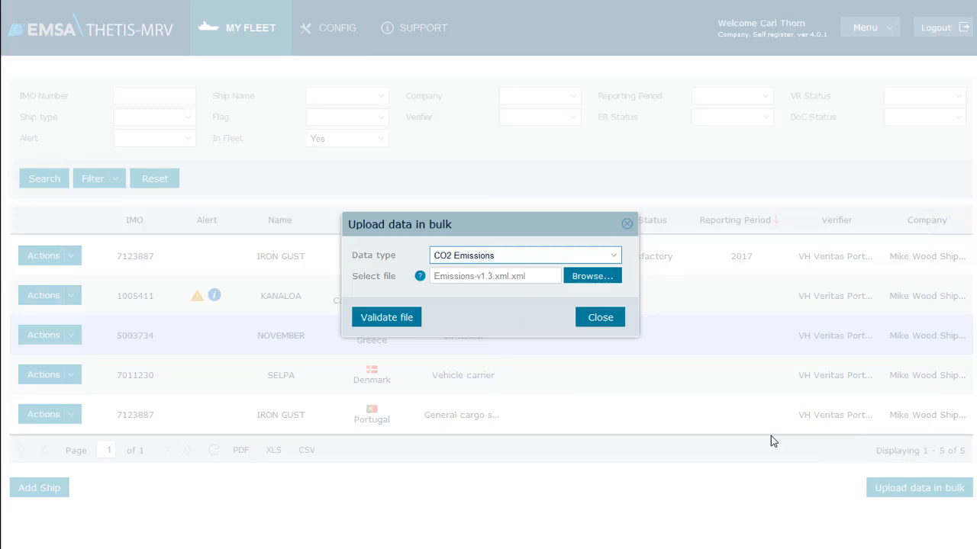
{"action": "left_click", "coordinate": [386, 316]}
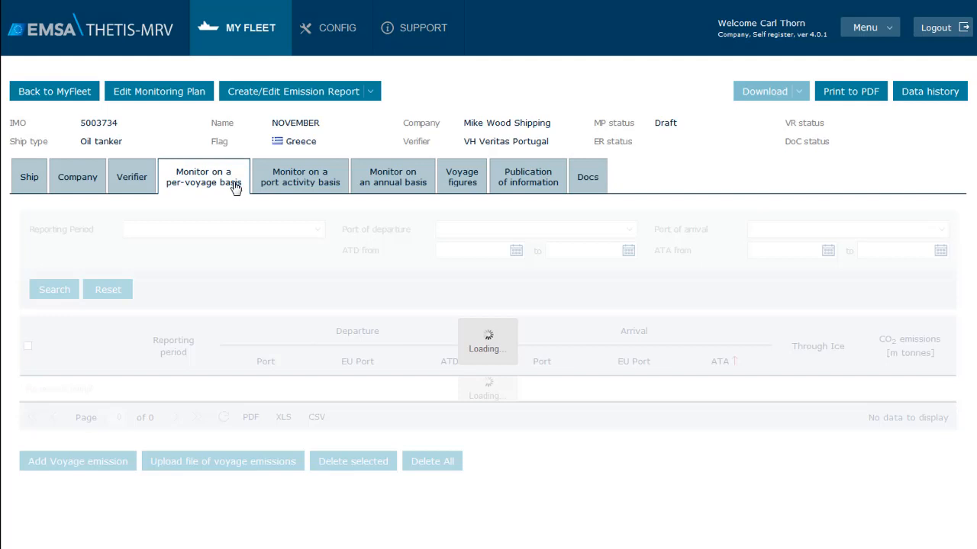
View NOVEMBER's port call emissions, then its annual emissions monitoring
{"action": "left_click", "coordinate": [299, 177]}
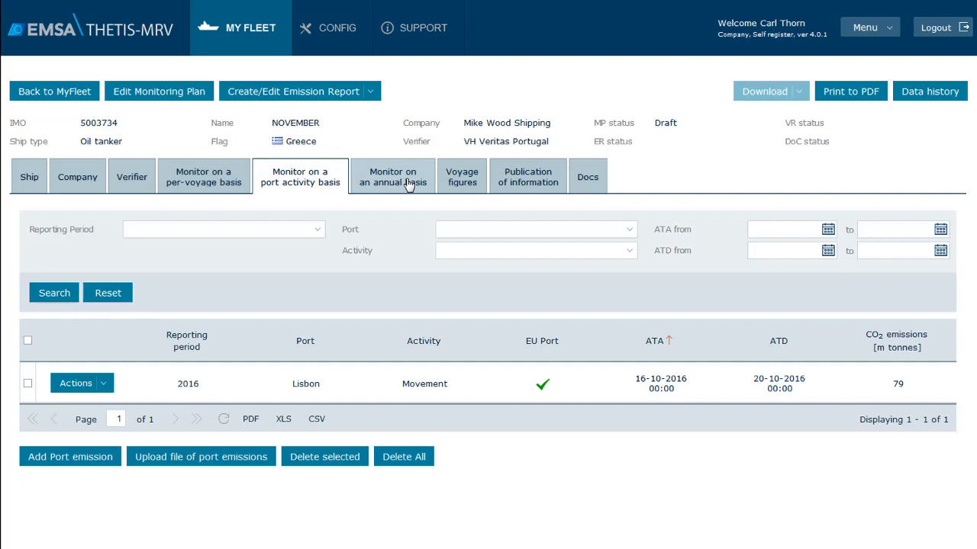
{"action": "left_click", "coordinate": [392, 177]}
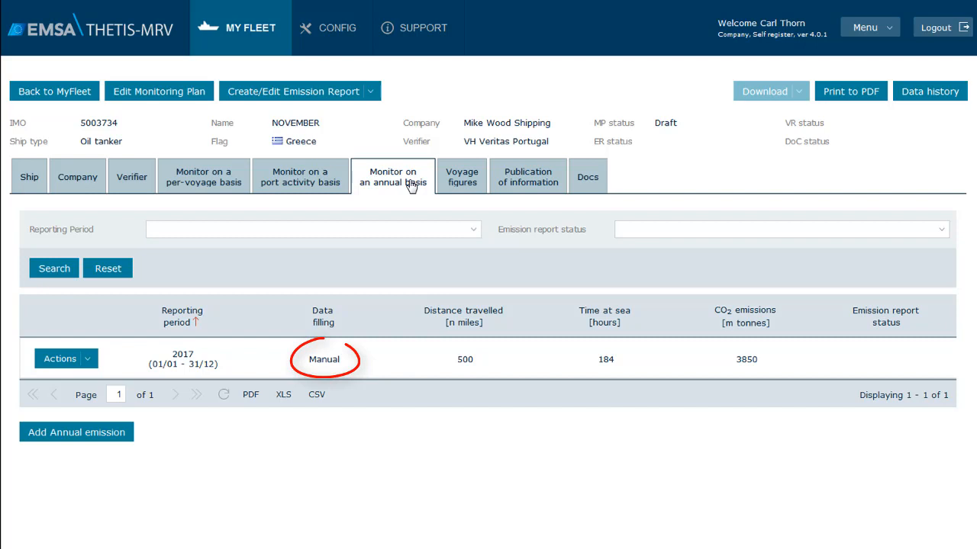